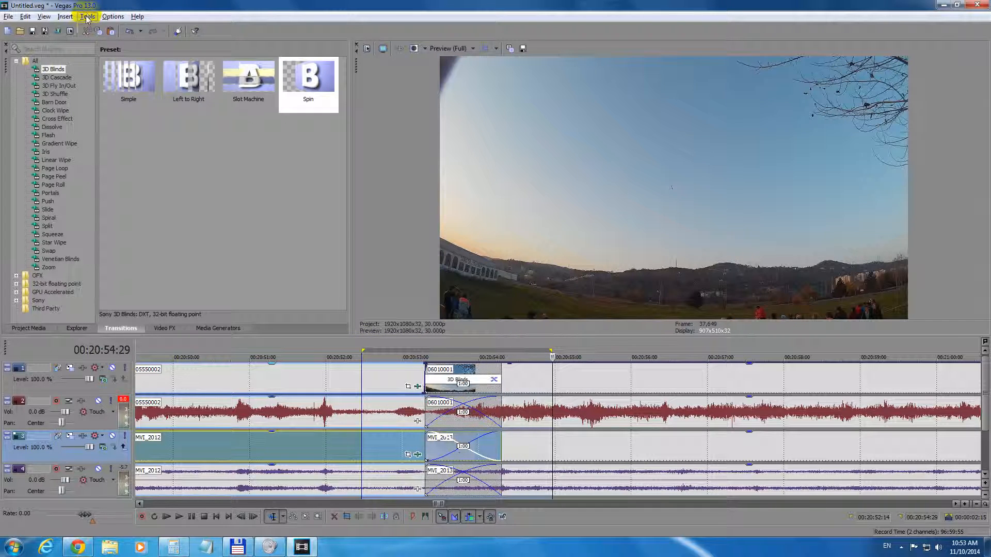
Bring up the Options menu from the Vegas Pro menu bar
{"action": "left_click", "coordinate": [87, 16]}
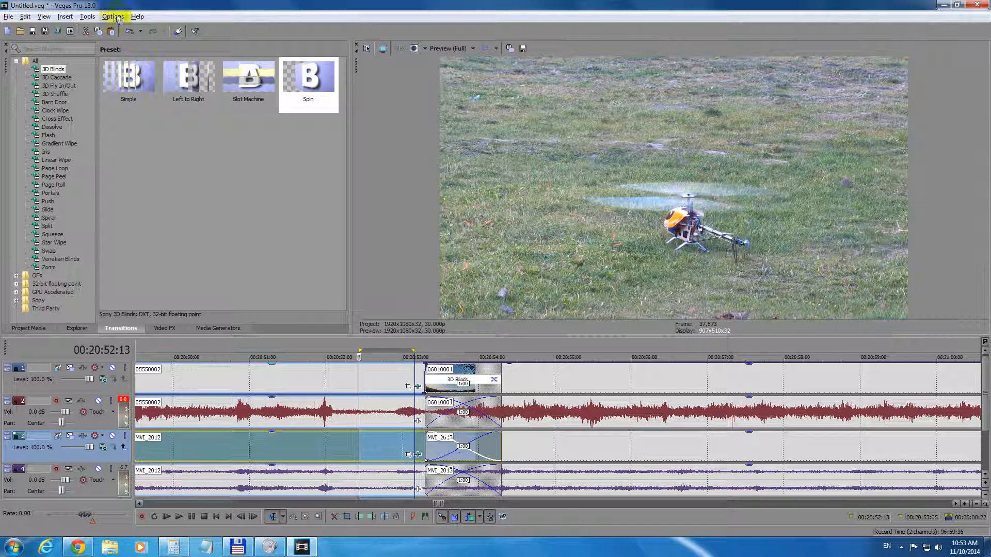
{"action": "left_click", "coordinate": [112, 16]}
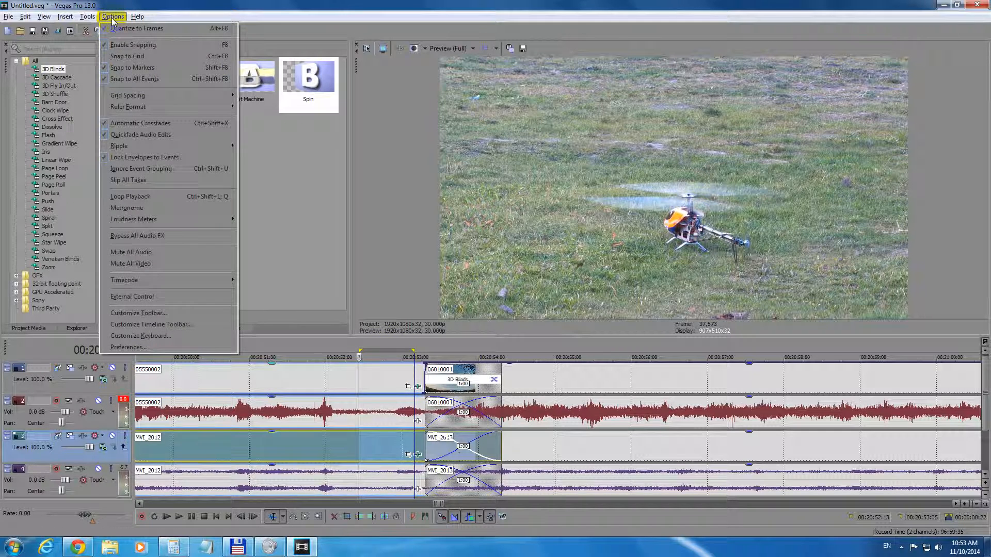
{"action": "mouse_move", "coordinate": [126, 347]}
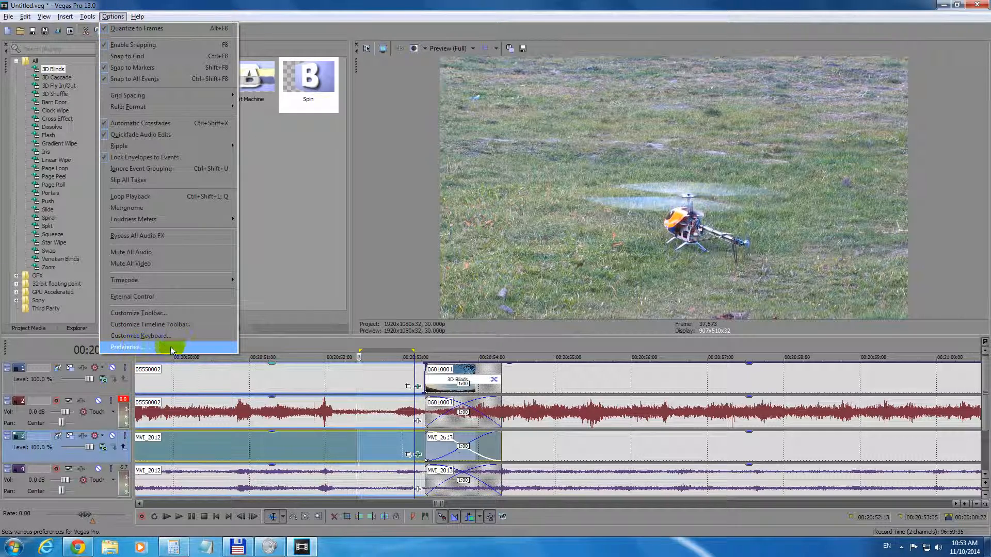
Set Dynamic RAM Preview max to 2000 MB in Video preferences and acknowledge the memory warning
{"action": "left_click", "coordinate": [126, 348]}
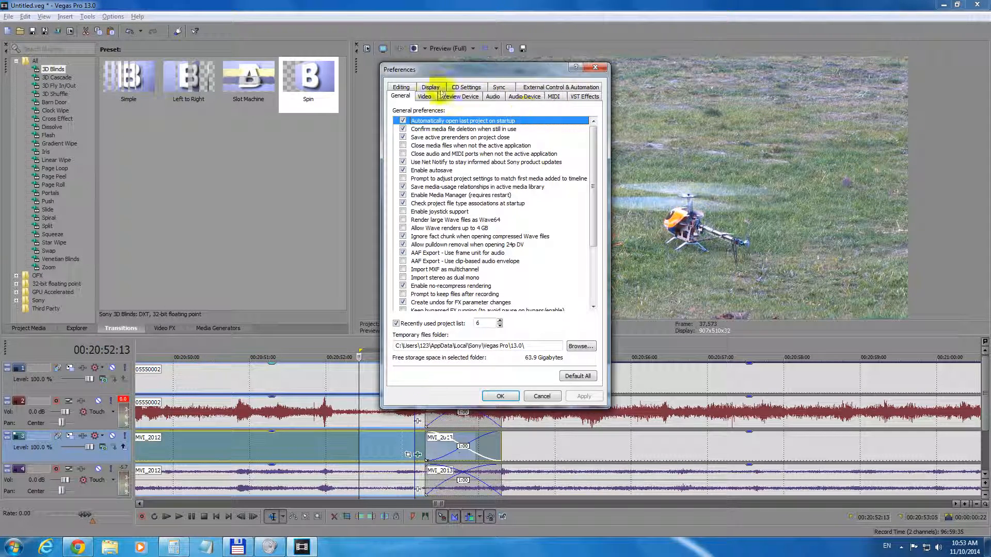
{"action": "left_click", "coordinate": [424, 96]}
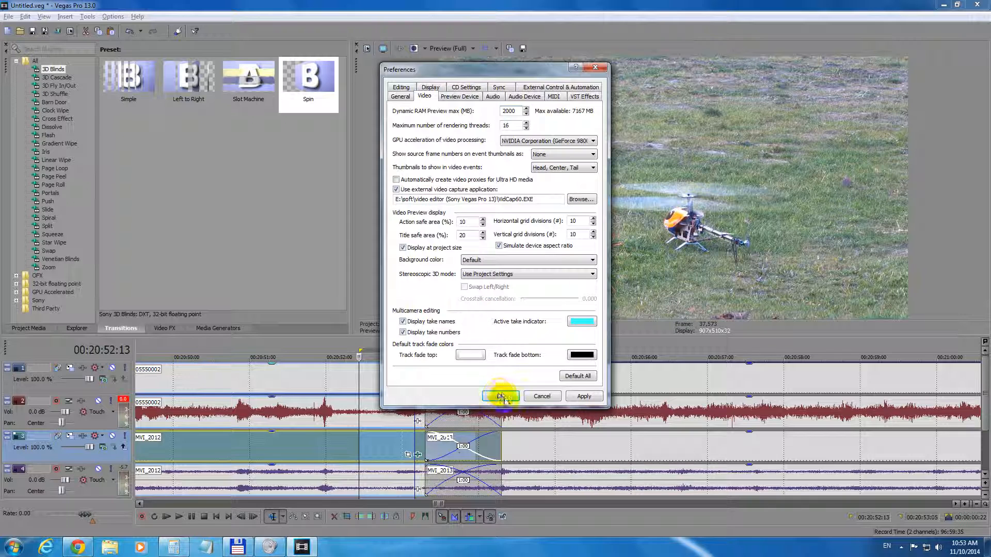
{"action": "left_click", "coordinate": [499, 396]}
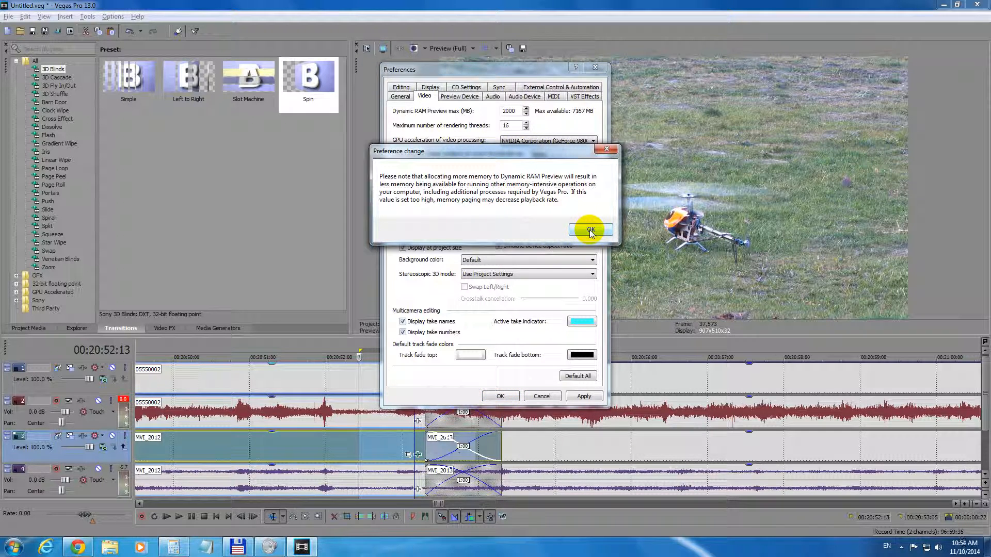
{"action": "left_click", "coordinate": [590, 229]}
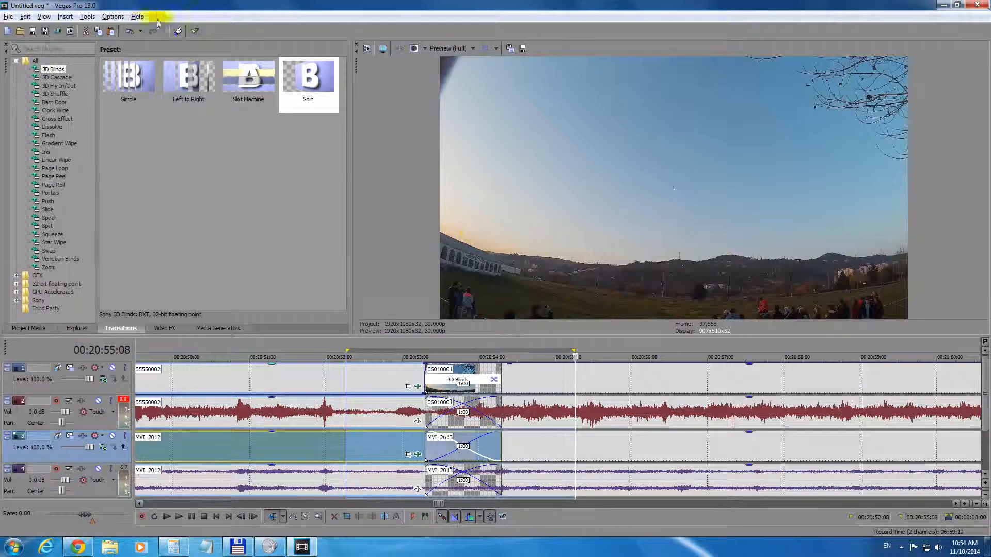
Build a Dynamic RAM Preview of the loop region around the 3D Blinds transition
{"action": "left_click", "coordinate": [87, 16]}
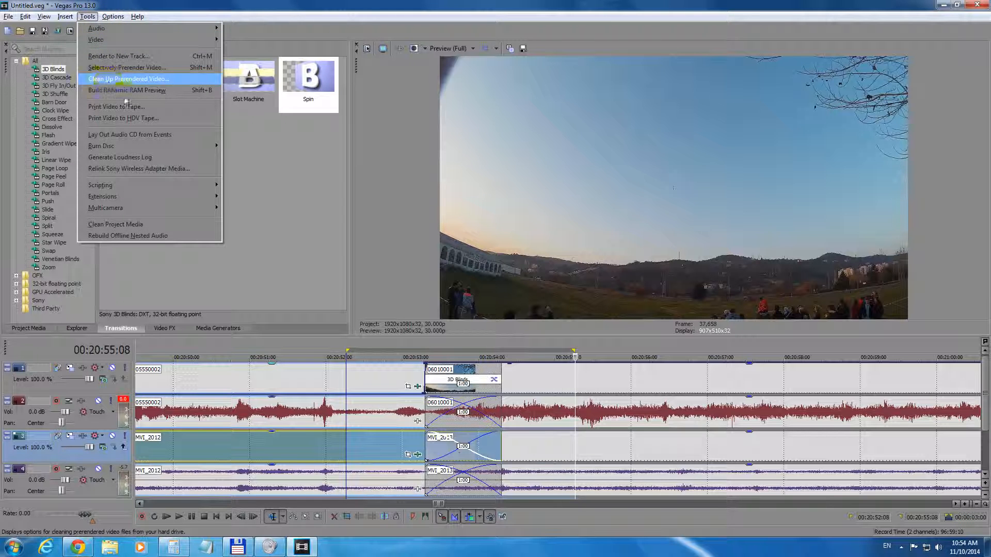
{"action": "mouse_move", "coordinate": [152, 90]}
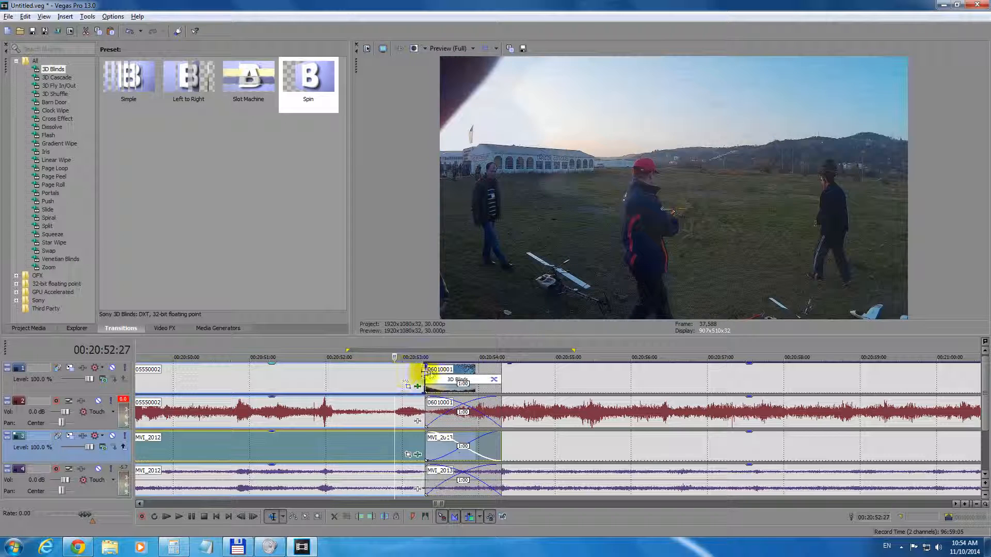
{"action": "left_click", "coordinate": [471, 373]}
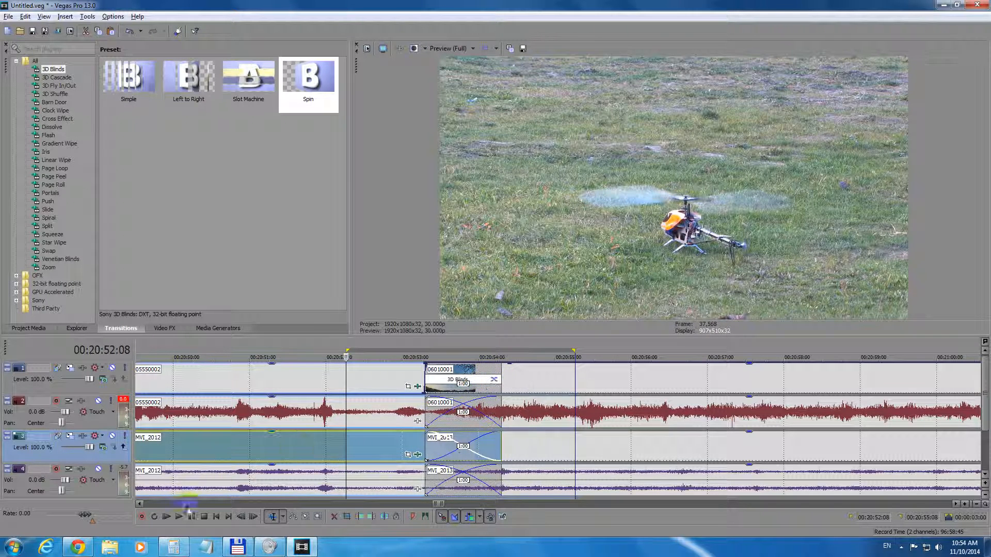
Play the pre-rendered 3D Blinds transition region from the transport bar
{"action": "left_click", "coordinate": [179, 516]}
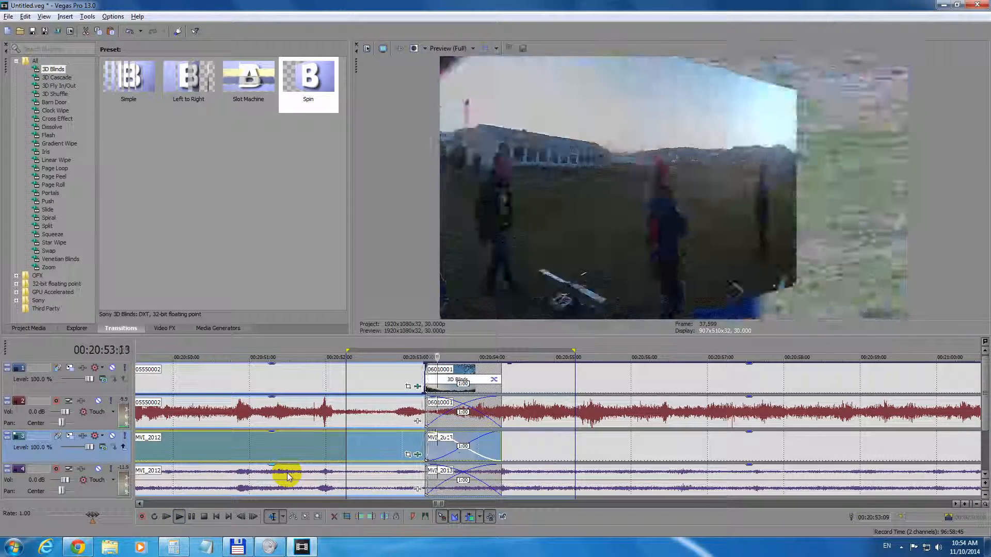